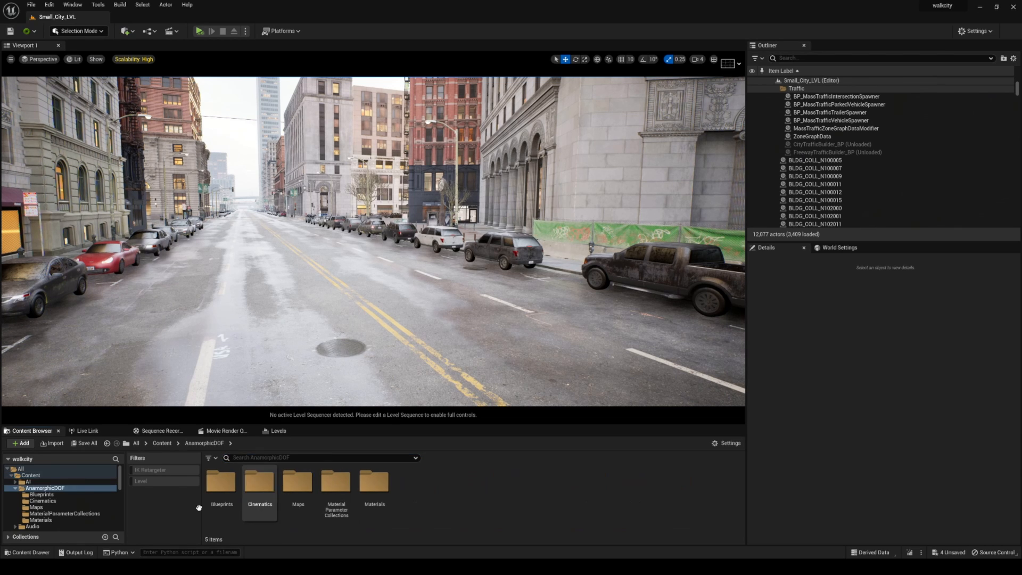
Place the AnamorphicCineCamera blueprint from AnamorphicDOF Blueprints onto the city road.
double_click(220, 482)
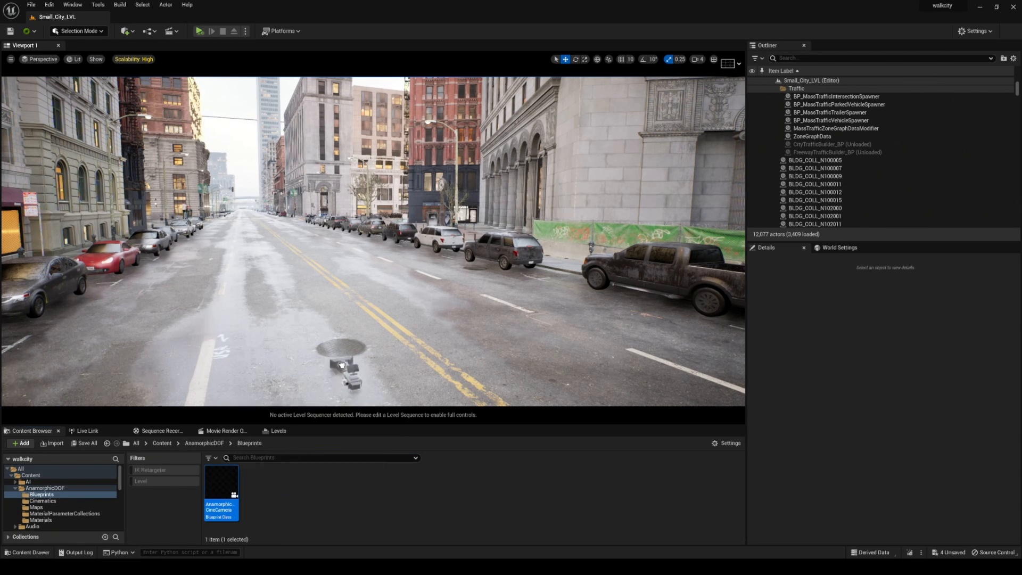
left_click_drag(222, 492, 342, 293)
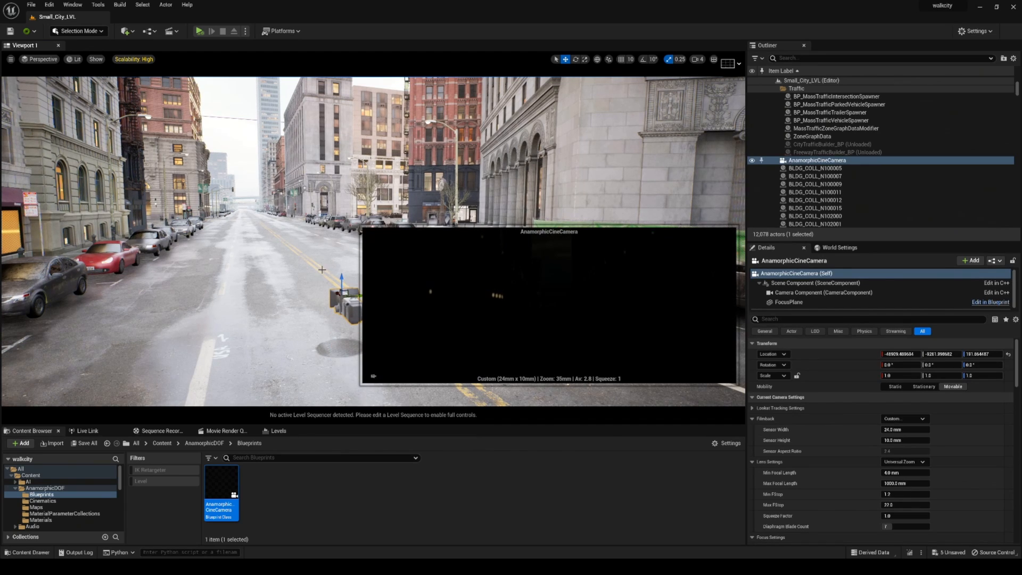
mouse_move(199, 31)
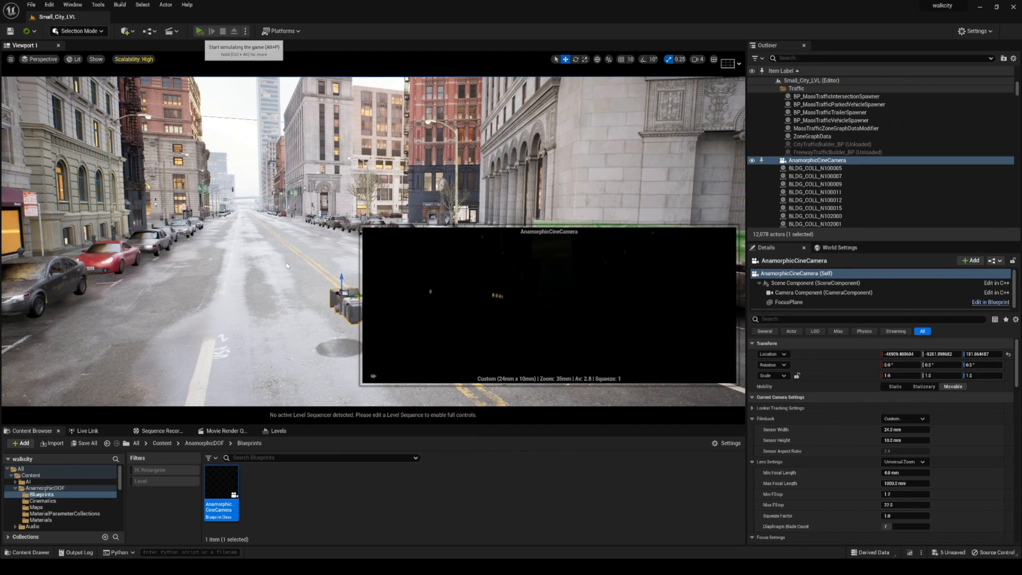
left_click(200, 31)
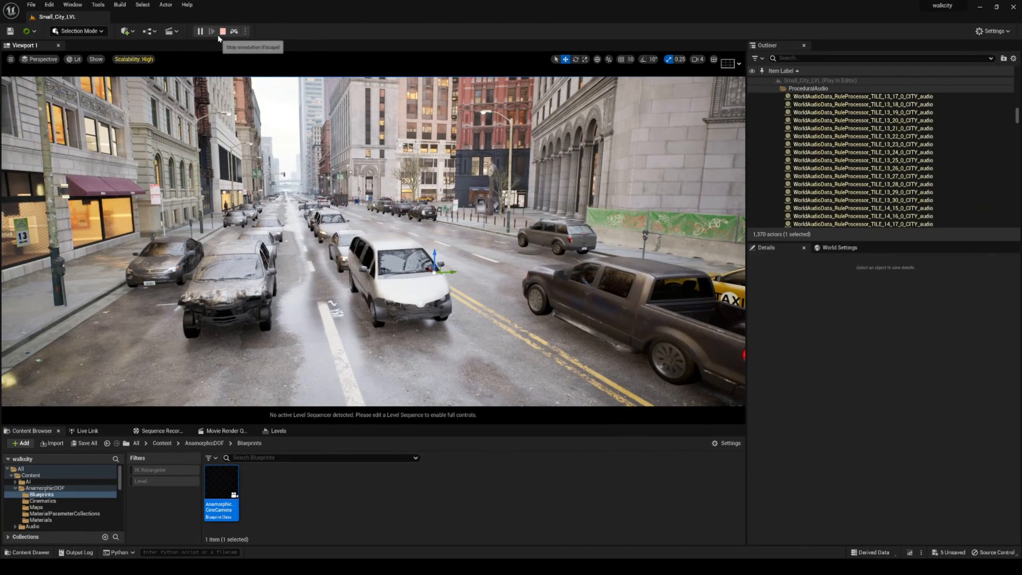
left_click(222, 31)
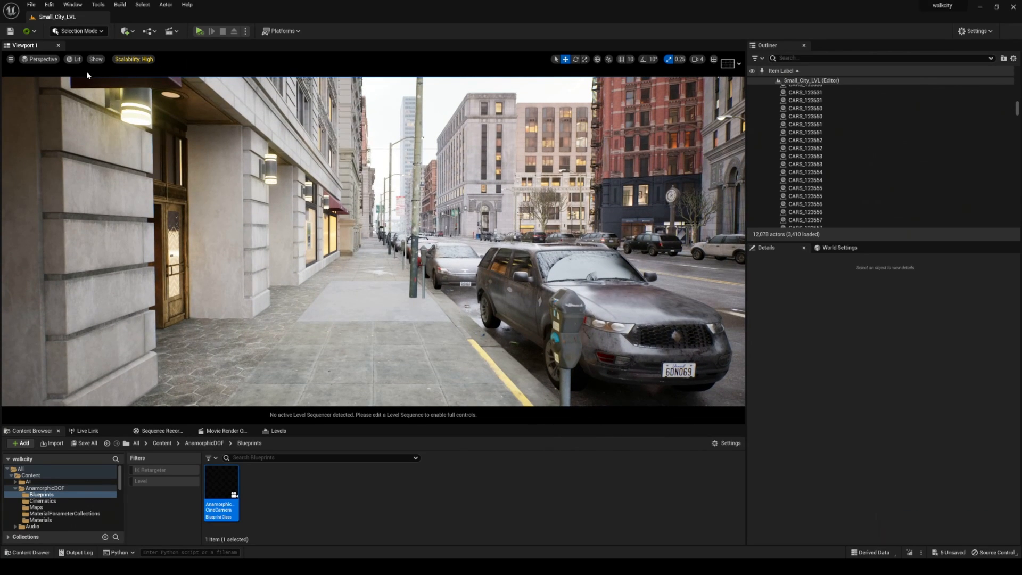
left_click(95, 59)
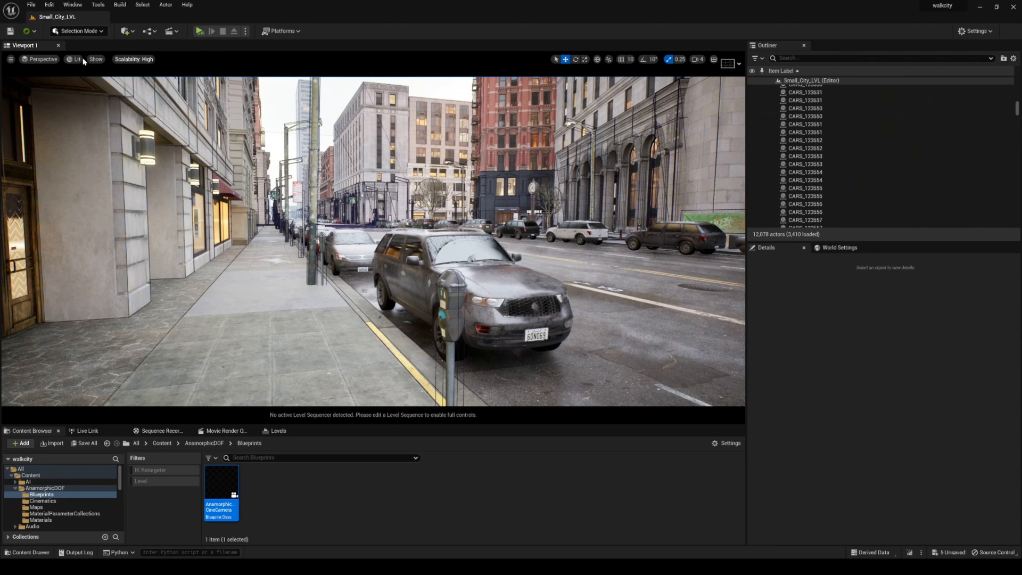
left_click(96, 58)
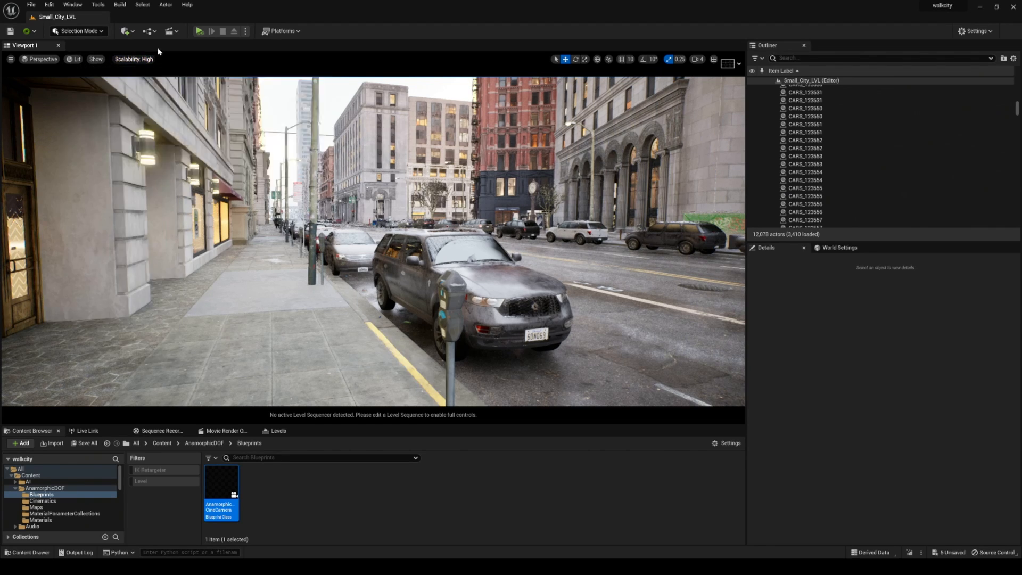
Switch the viewport view mode from Lit to Player Collision.
left_click(76, 58)
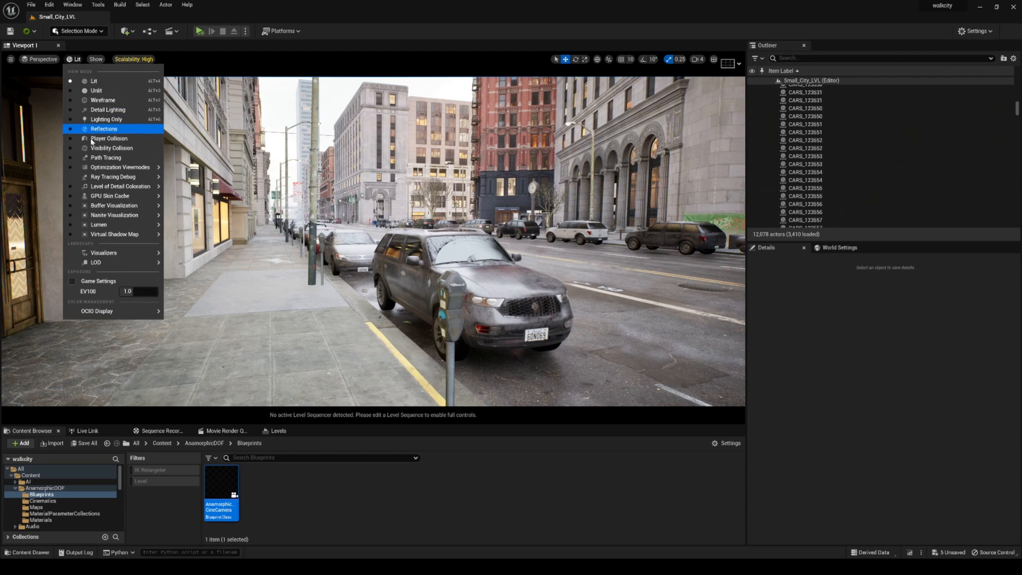
left_click(109, 139)
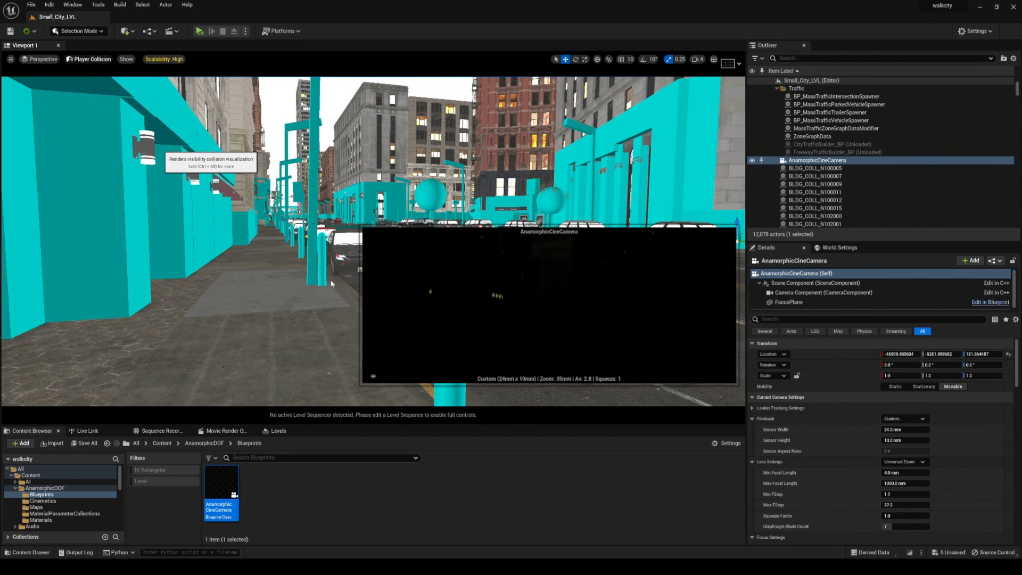
Switch the viewport to the Visibility Collision view mode.
left_click(91, 59)
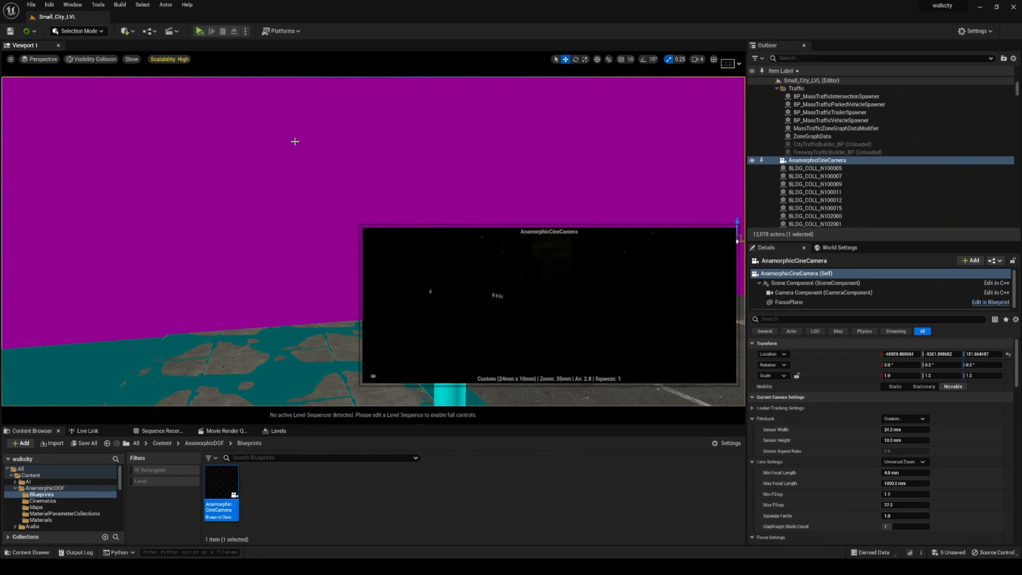
mouse_move(330, 154)
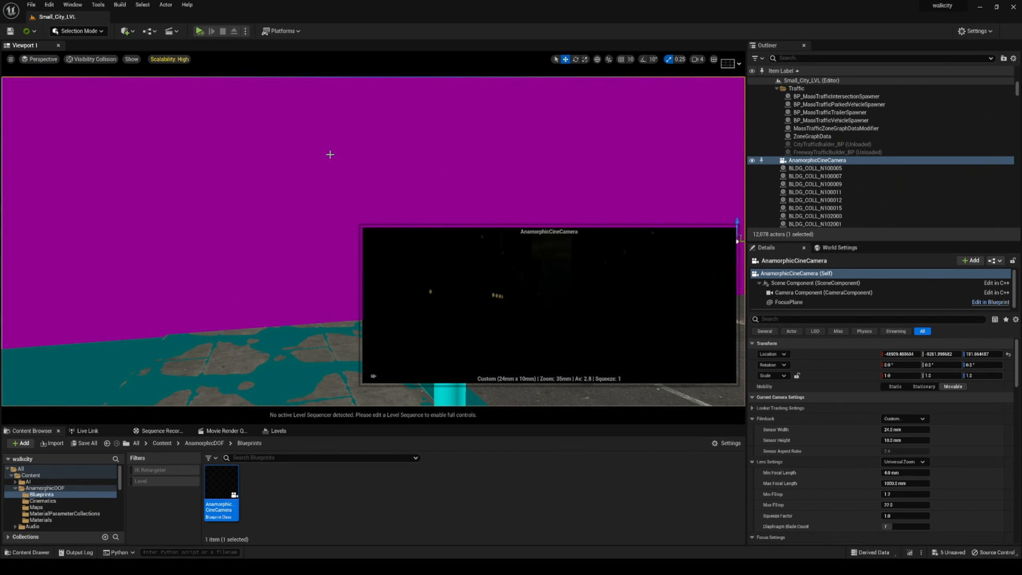
mouse_move(782, 174)
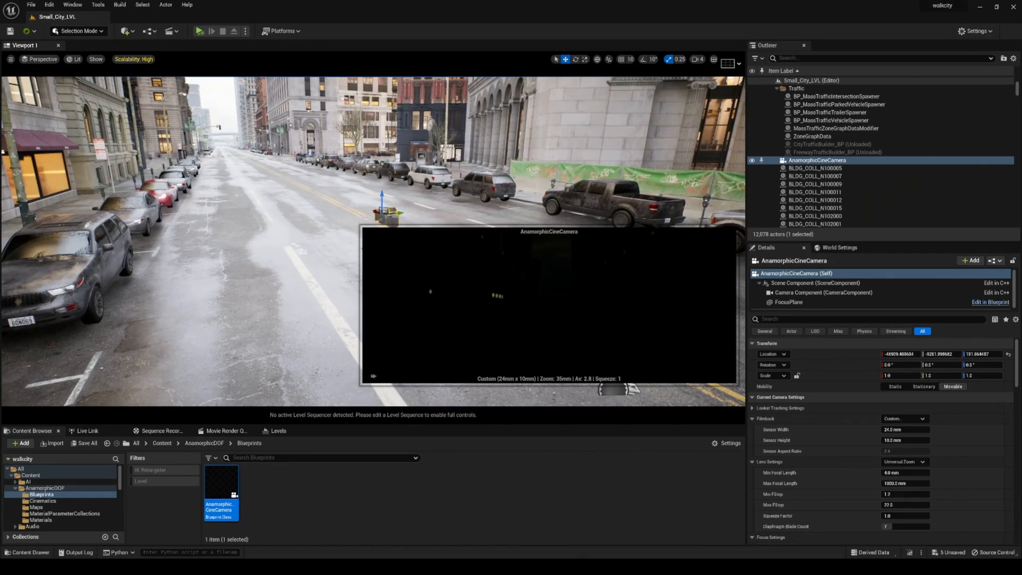
Open the AnamorphicCineCamera blueprint and select its FocusPlane component.
double_click(221, 493)
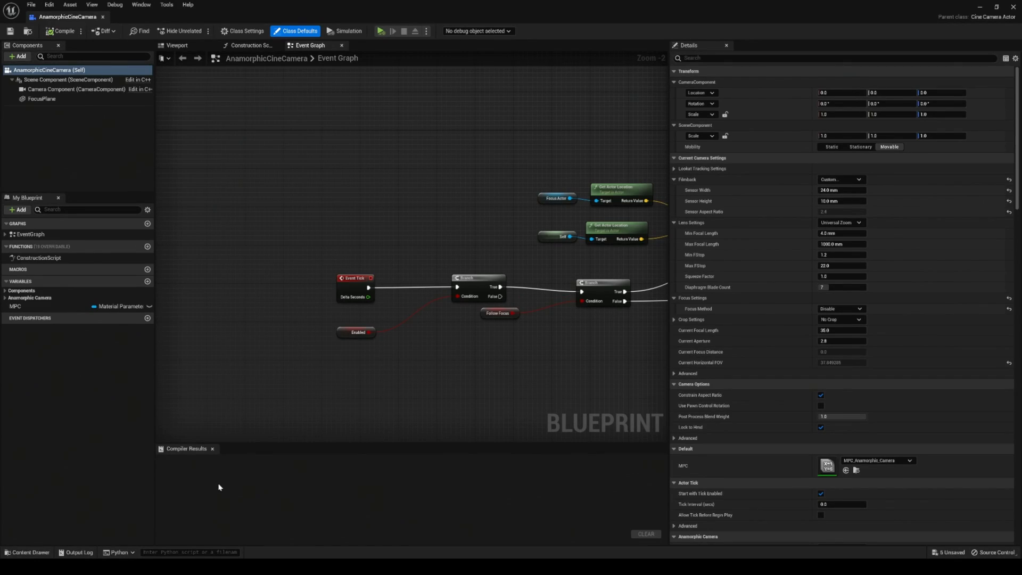
mouse_move(234, 181)
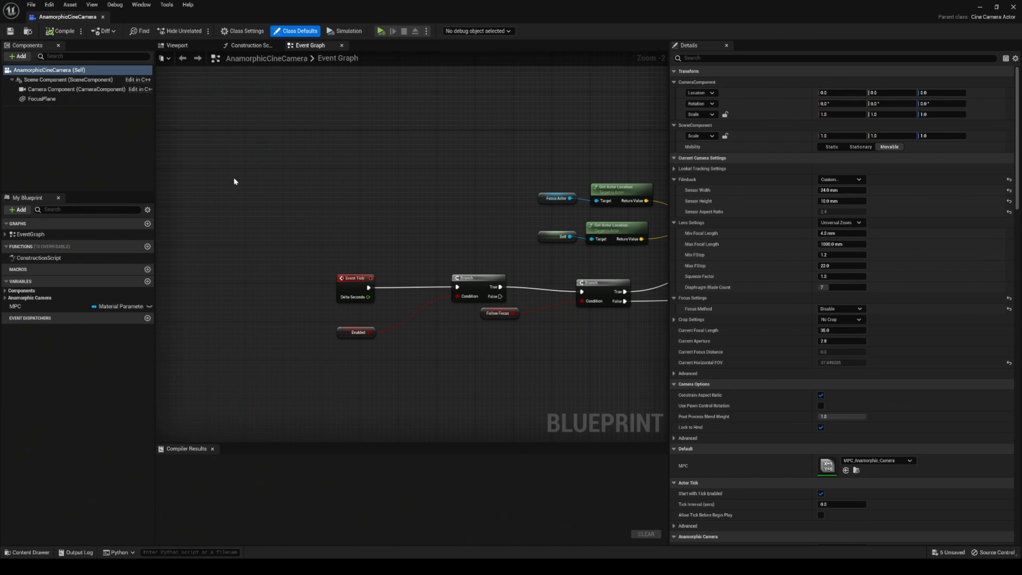
left_click(42, 99)
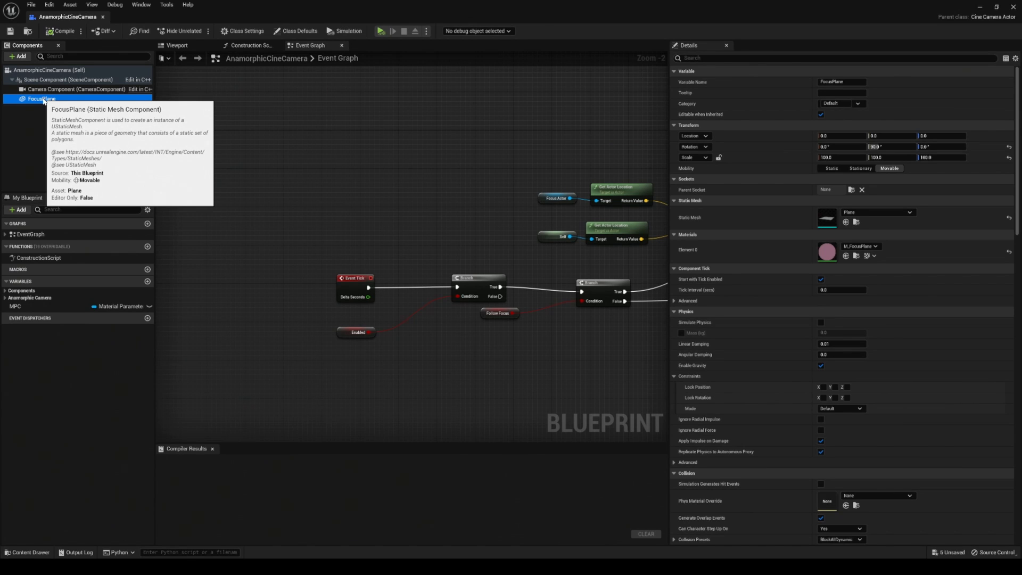
mouse_move(647, 75)
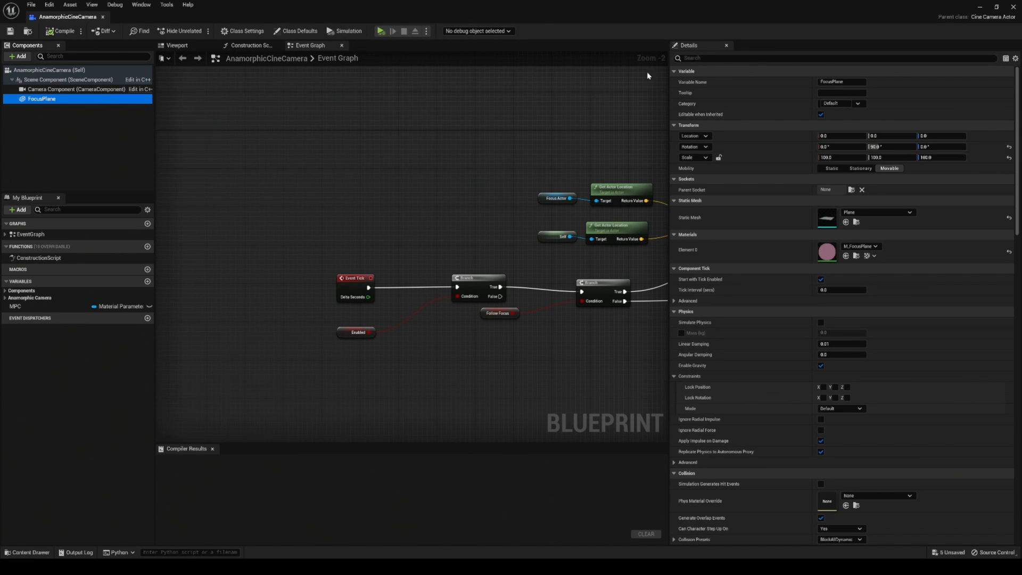
mouse_move(522, 115)
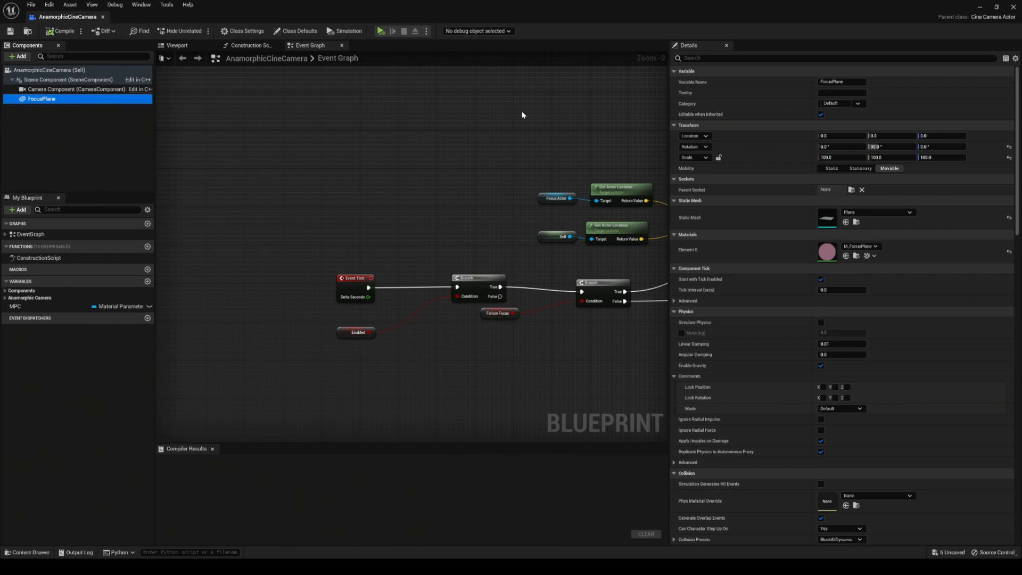
Search 'coll', set FocusPlane Collision Presets to NoCollision, and compile the blueprint.
left_click(834, 58)
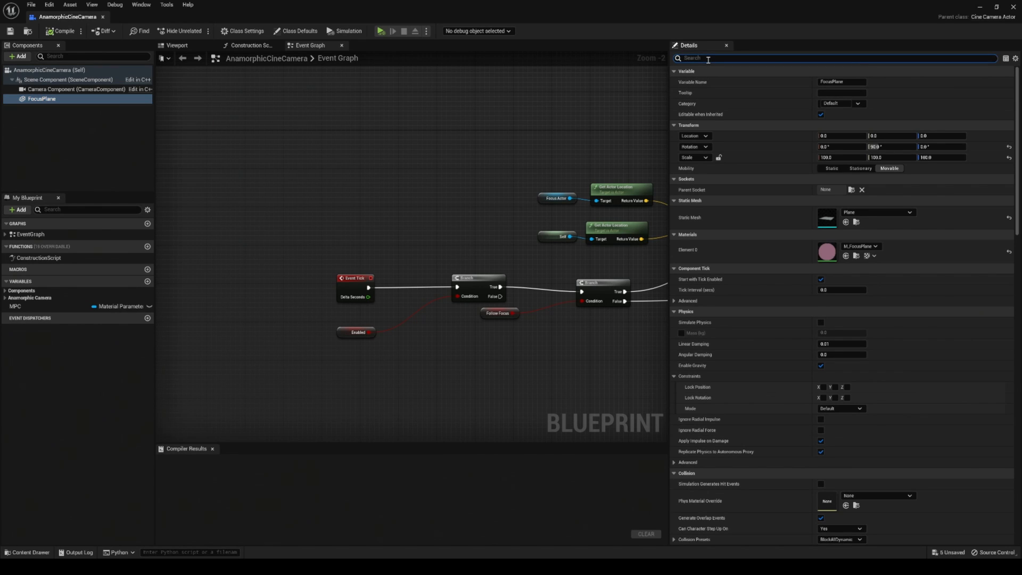
type("coll")
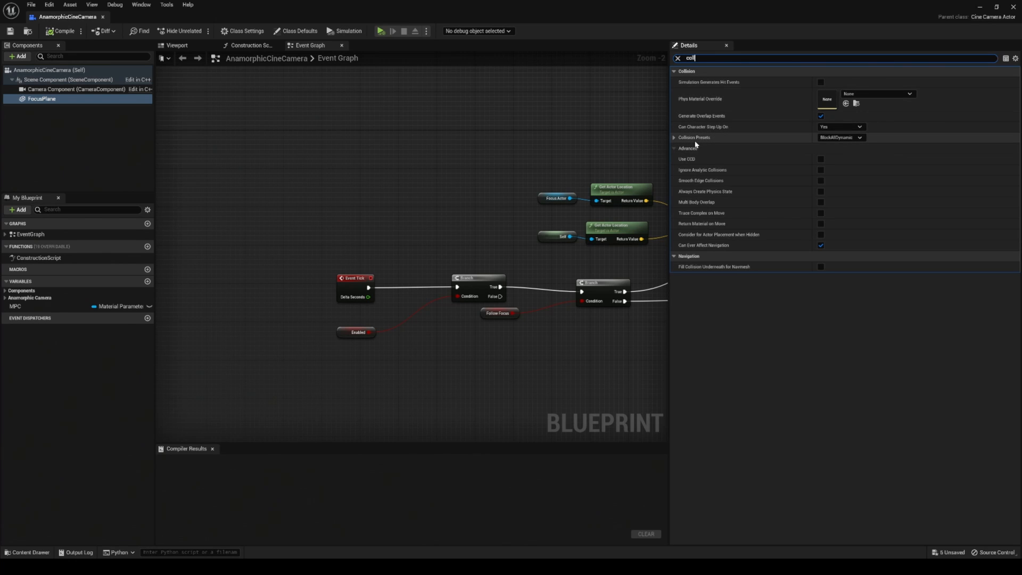
mouse_move(839, 137)
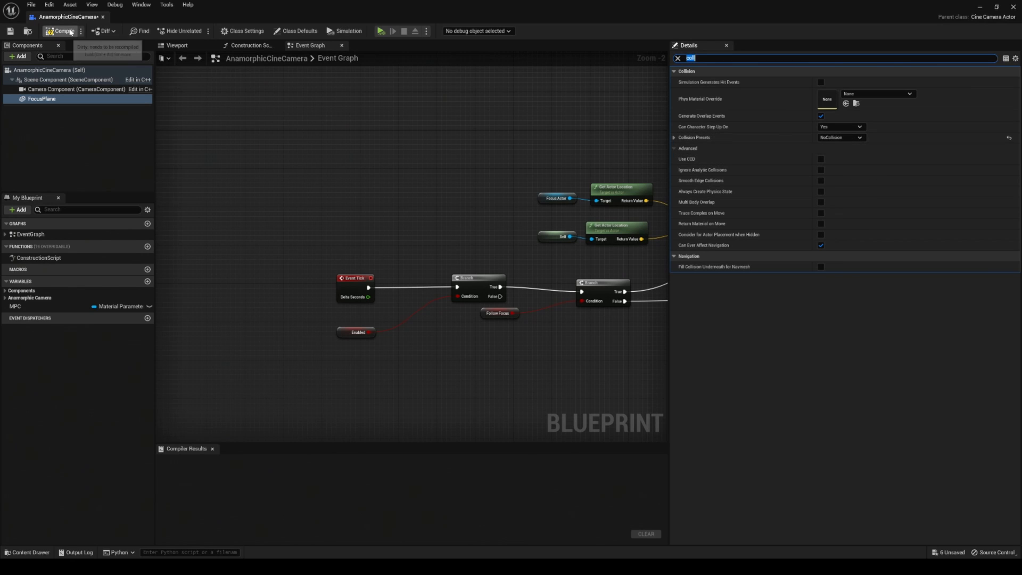
left_click(61, 31)
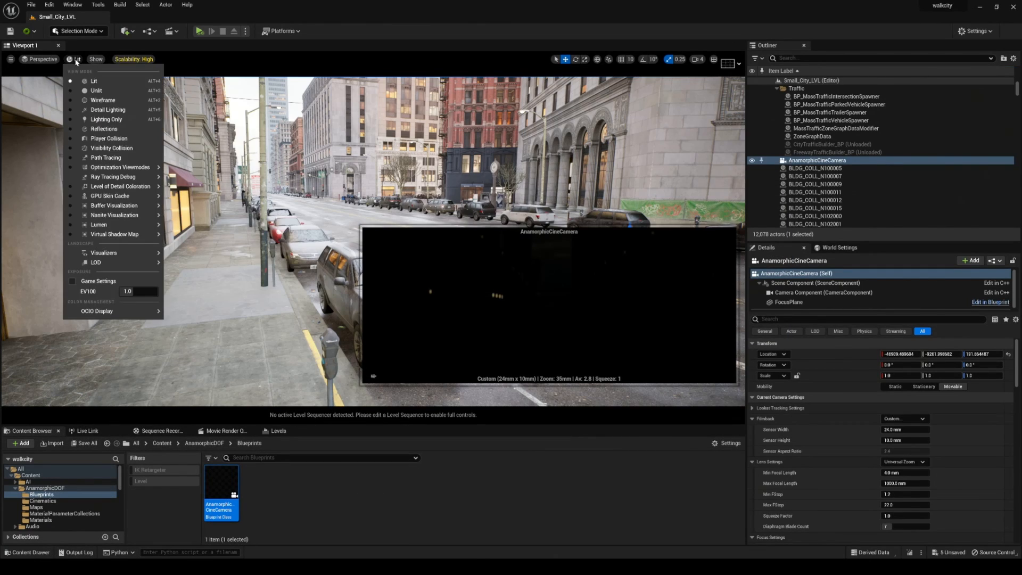
Set the level viewport view mode back to Lit.
left_click(111, 147)
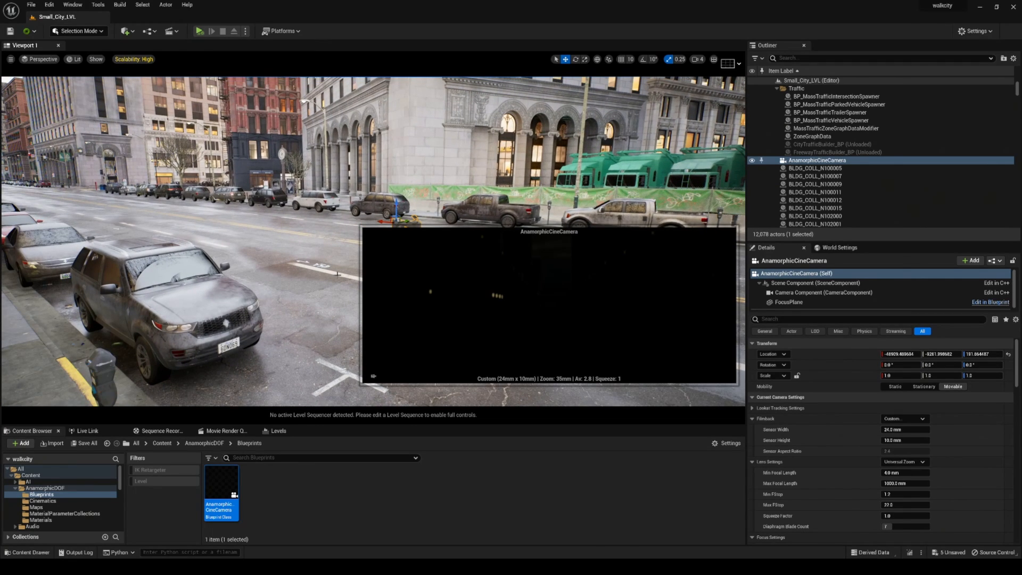
mouse_move(206, 413)
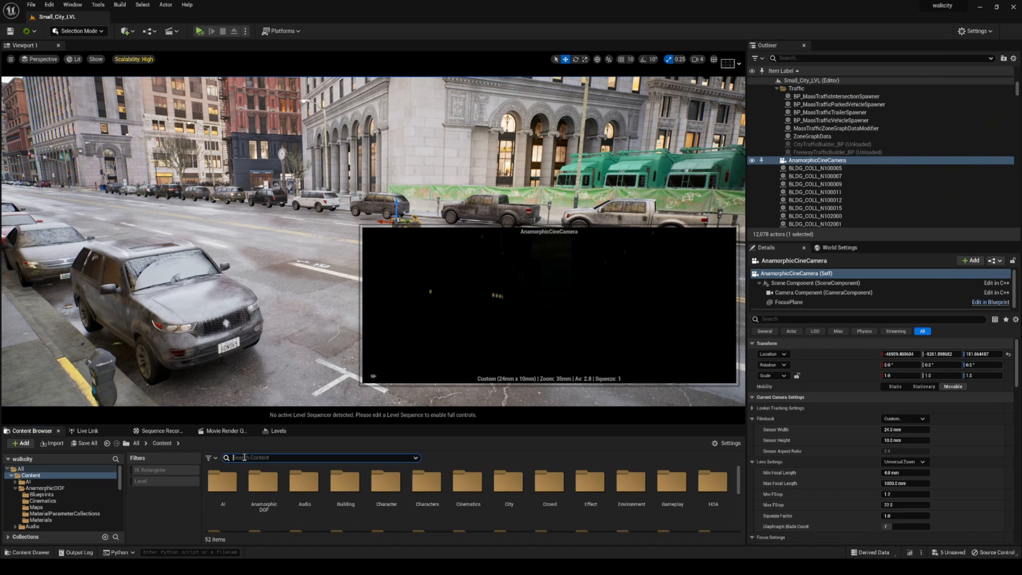
Search 'fog', open bp_Fog_01_01, select FogPlane and view it in the Viewport tab.
type("fog")
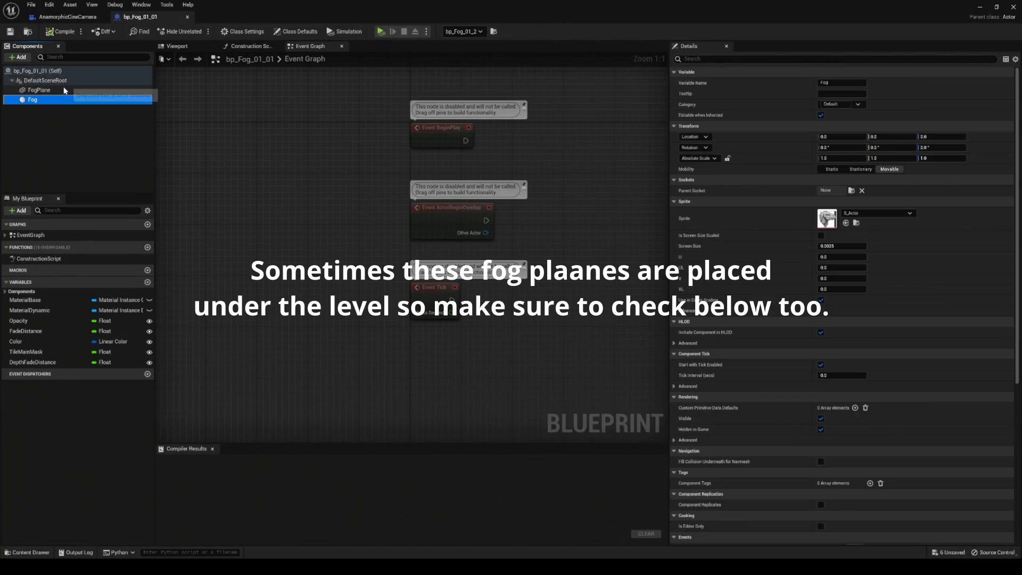
left_click(39, 90)
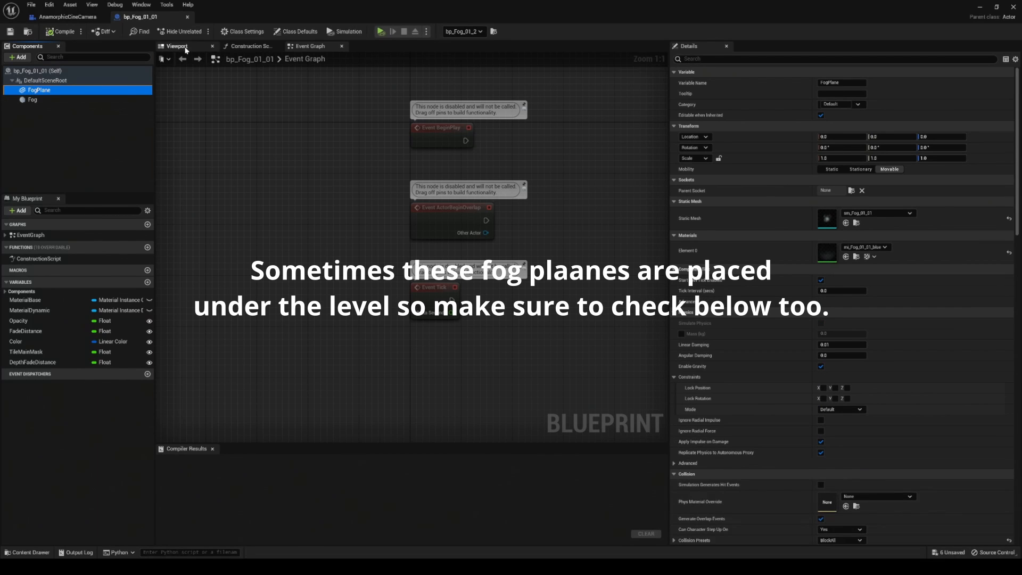
left_click(176, 46)
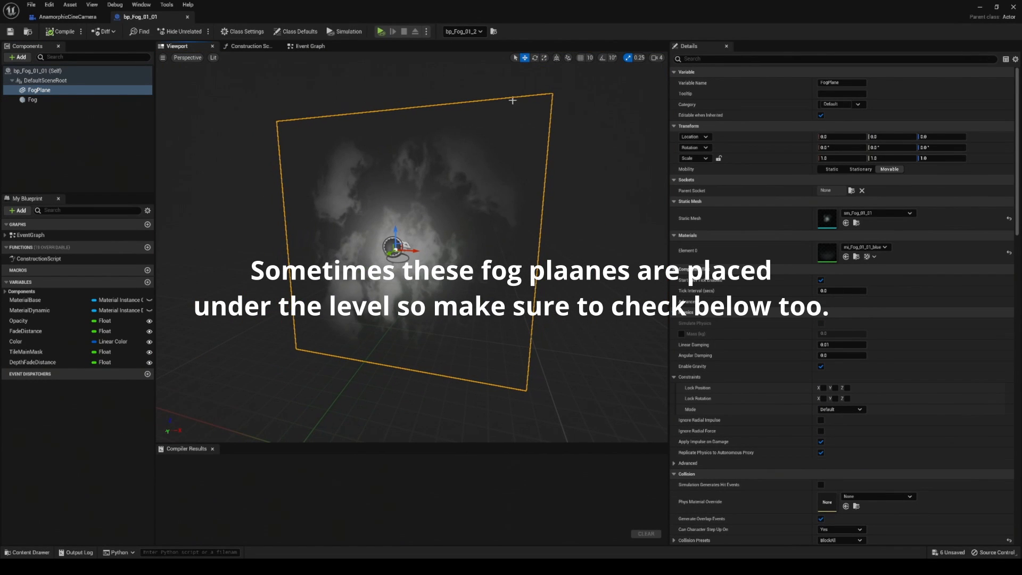